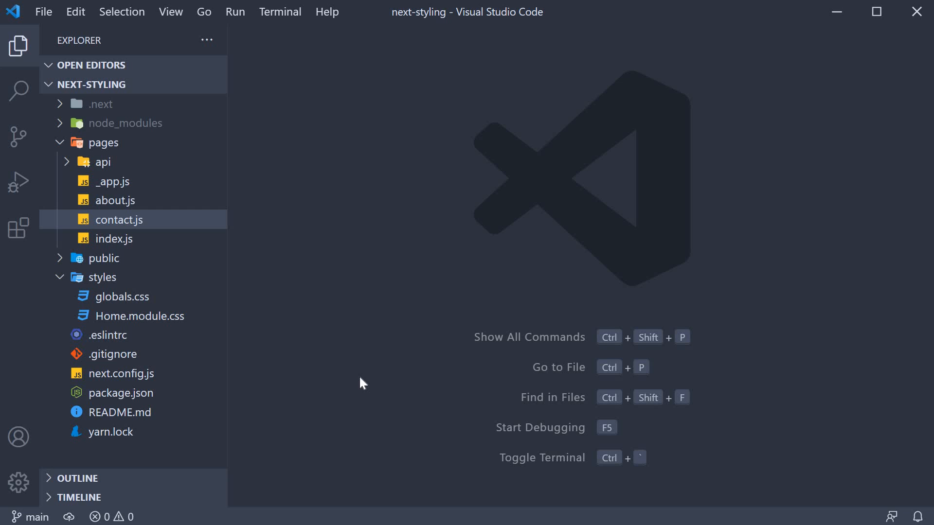
pyautogui.moveTo(259, 323)
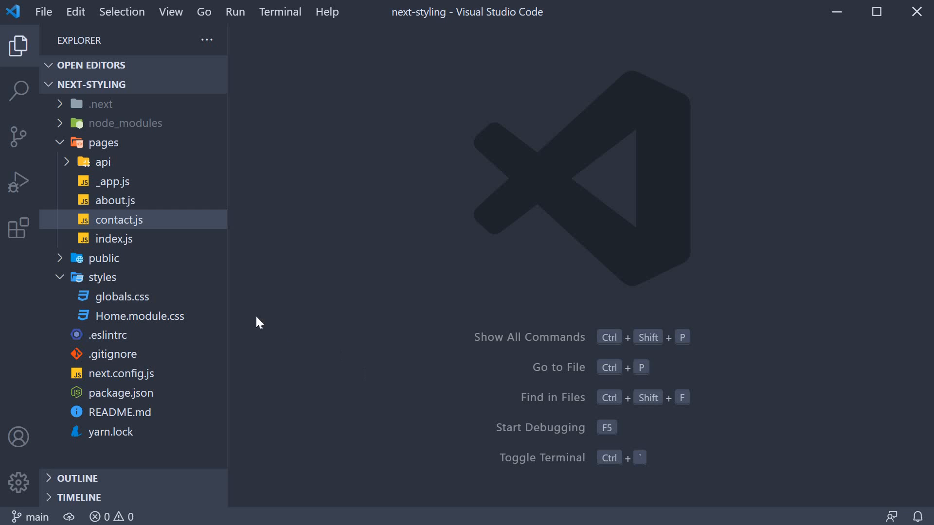
# - Open Home.module.css from the styles folder and scroll through its container, main, footer and title rules
pyautogui.click(103, 277)
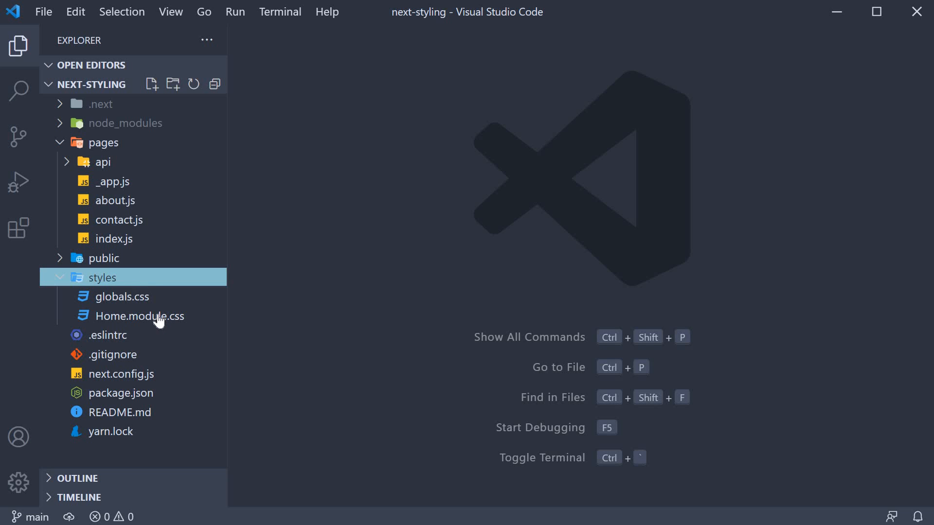
pyautogui.doubleClick(140, 315)
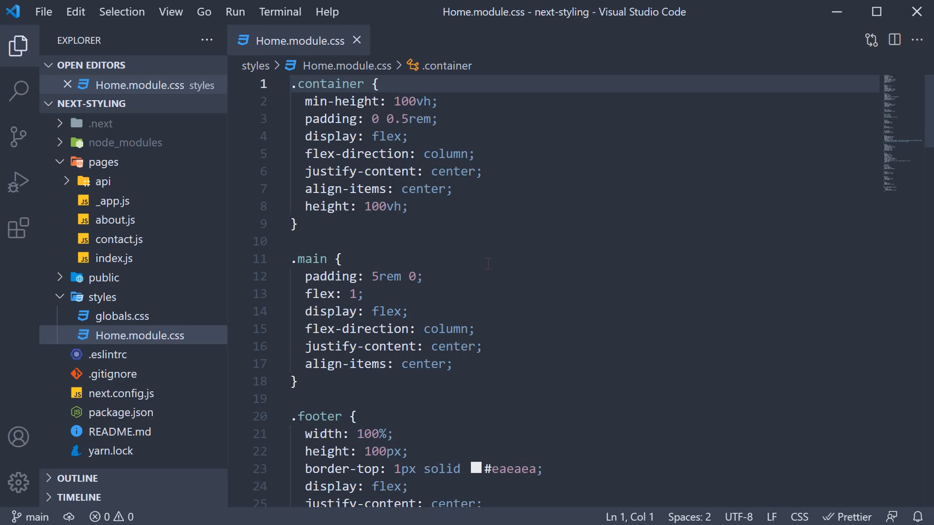
pyautogui.moveTo(541, 297)
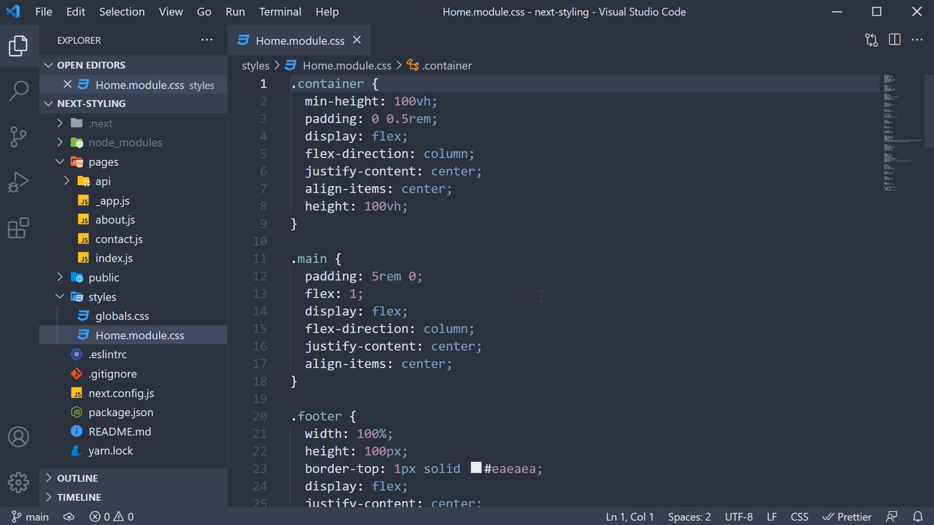
pyautogui.scroll(-3)
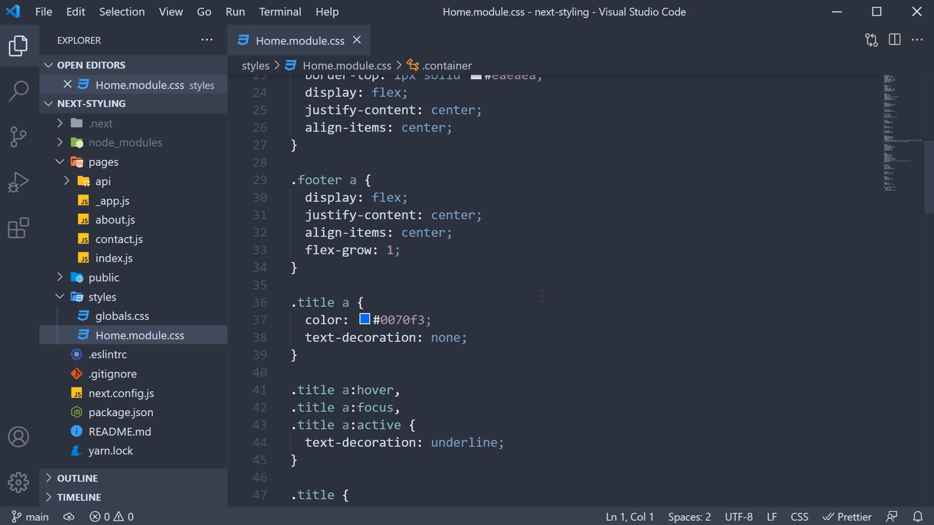
pyautogui.moveTo(154, 263)
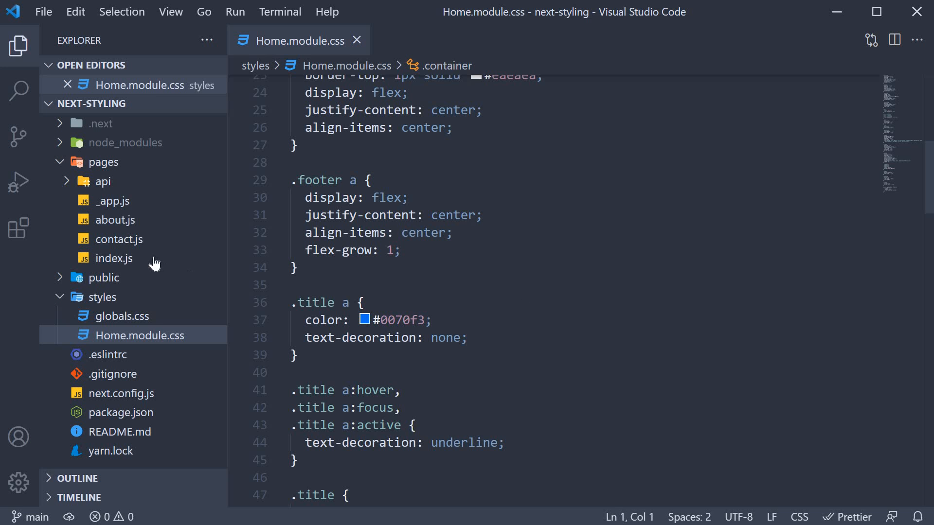
# - Open pages/index.js and look for where styles.main and styles.title are used
pyautogui.doubleClick(111, 258)
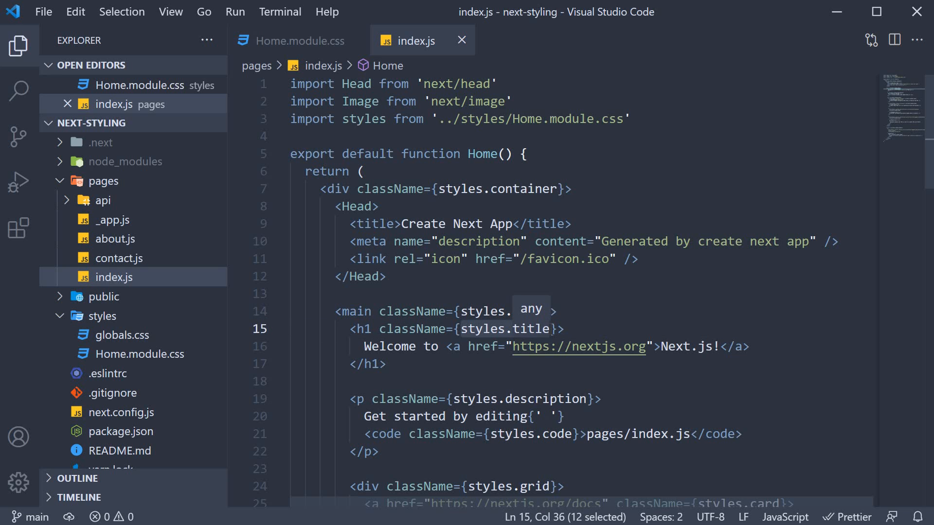
pyautogui.write('main')
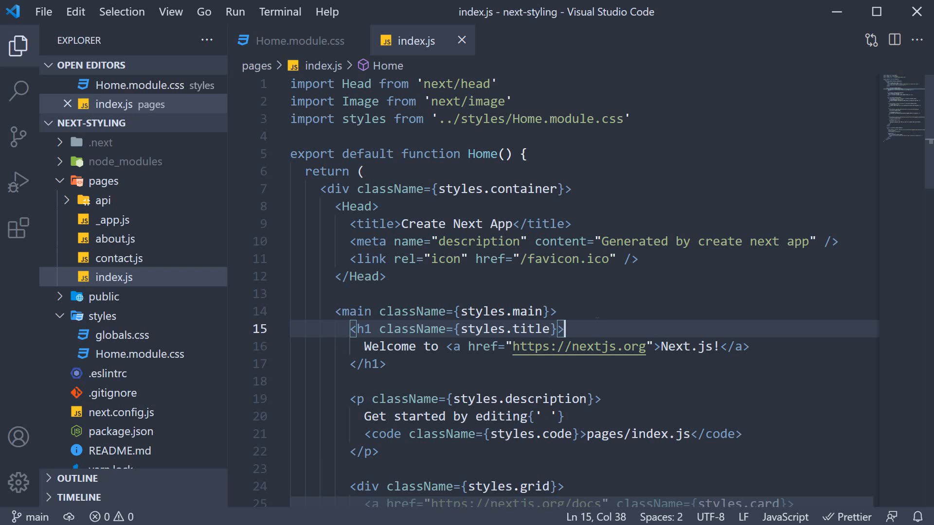
pyautogui.moveTo(118, 313)
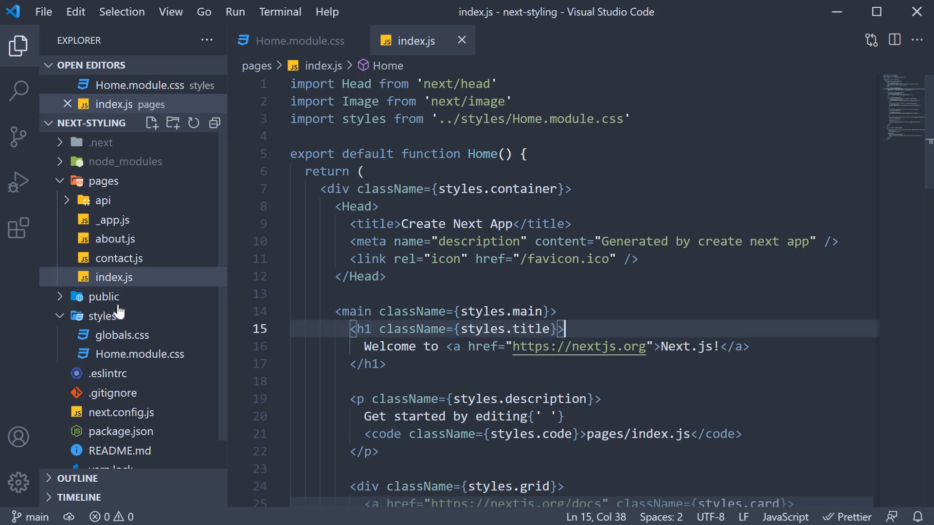
# - Create About.module.css and Contact.module.css in the styles folder
pyautogui.click(101, 316)
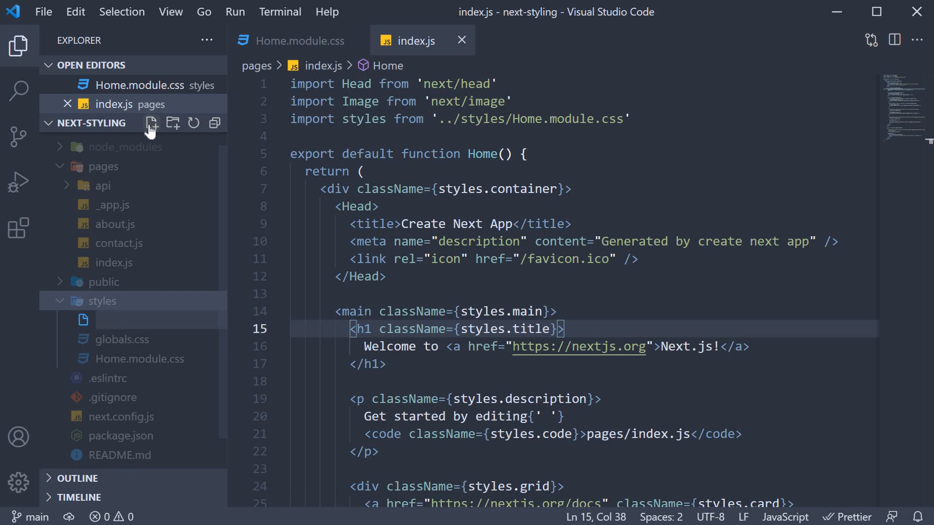
pyautogui.write('About.mo')
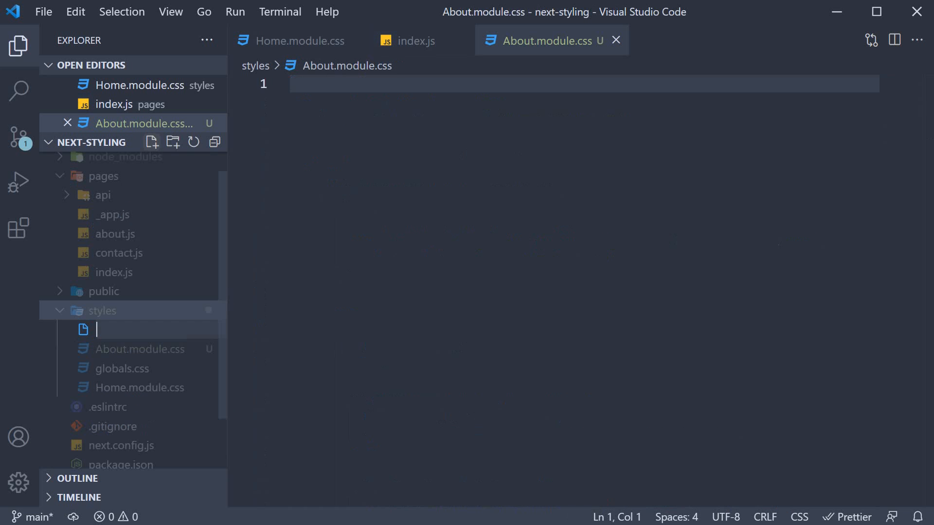
pyautogui.write('Contact.')
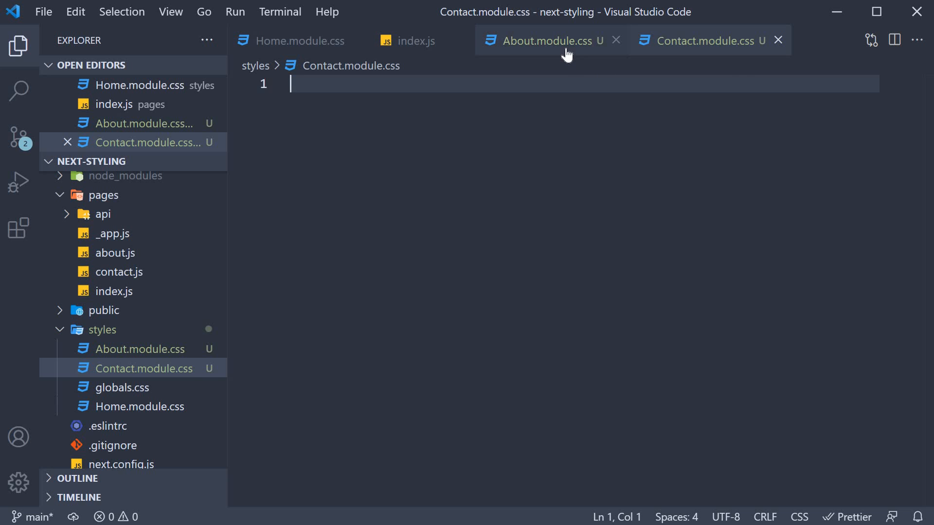
# - Move between the two new stylesheets and select the red colour value in Contact.module.css
pyautogui.click(543, 41)
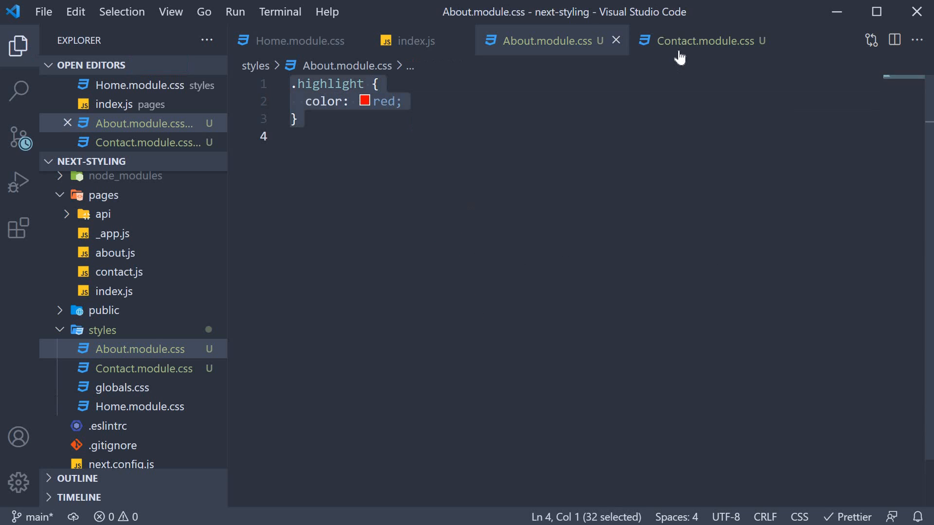
pyautogui.click(703, 40)
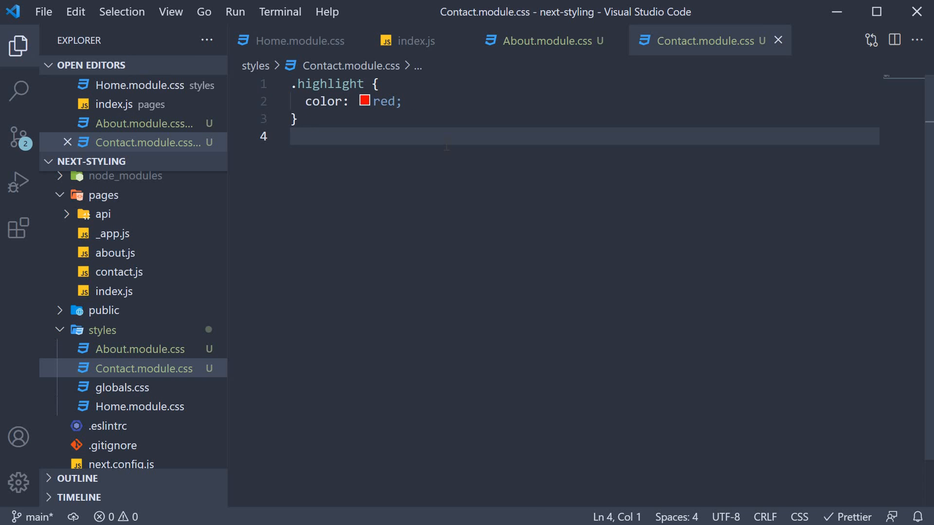
pyautogui.doubleClick(384, 101)
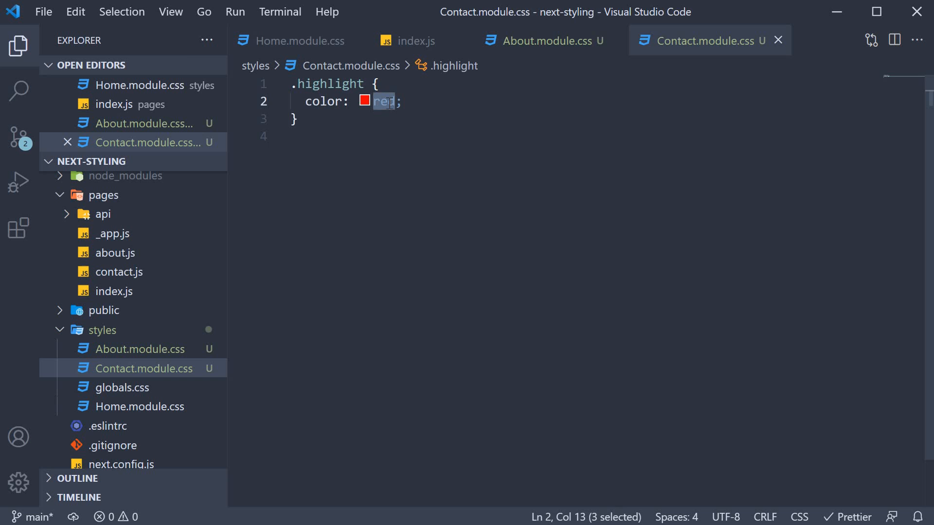
# - In about.js, import '../styles/About.module.css' and wrap 'About Page' in a styles.highlight div
pyautogui.click(114, 273)
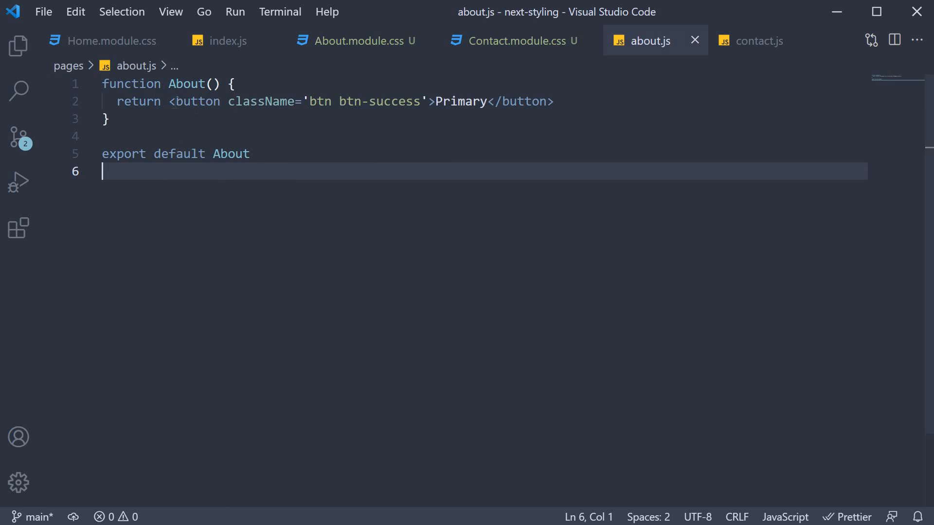
pyautogui.write('import styles from')
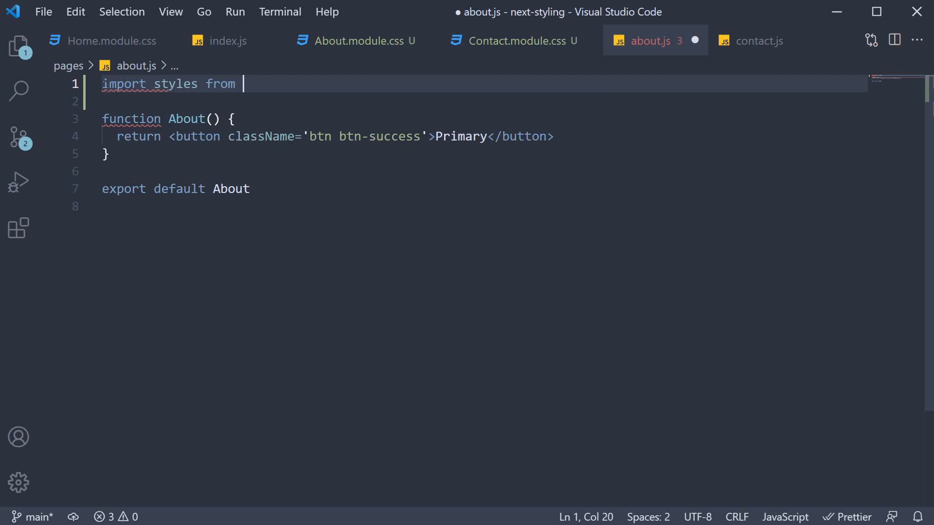
pyautogui.write("'../styles/Abou")
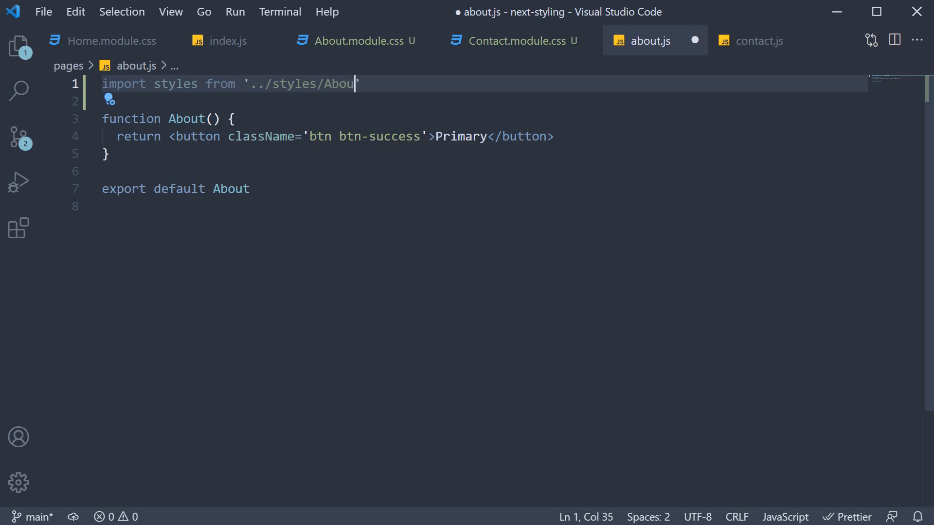
pyautogui.write('t.module.cs')
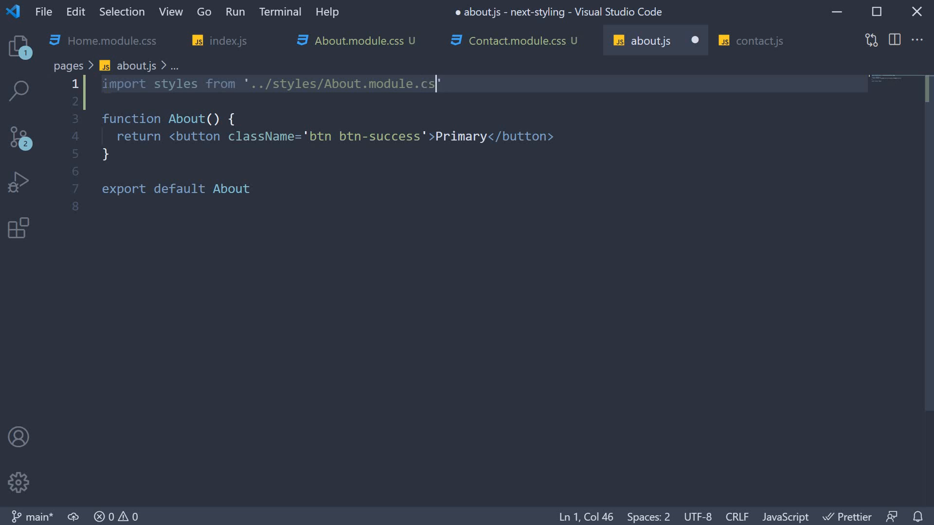
pyautogui.write('s')
pyautogui.click(484, 136)
pyautogui.write('return <div></div>')
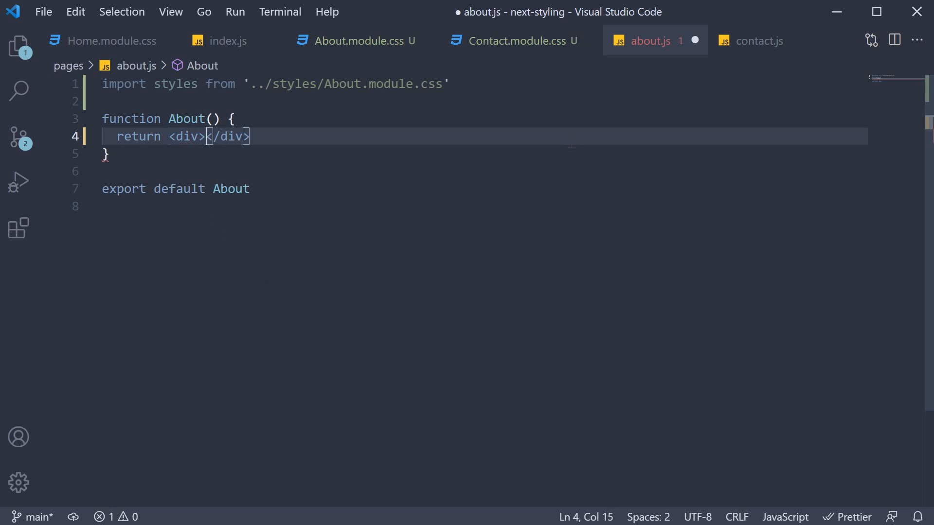
pyautogui.write('About Pa')
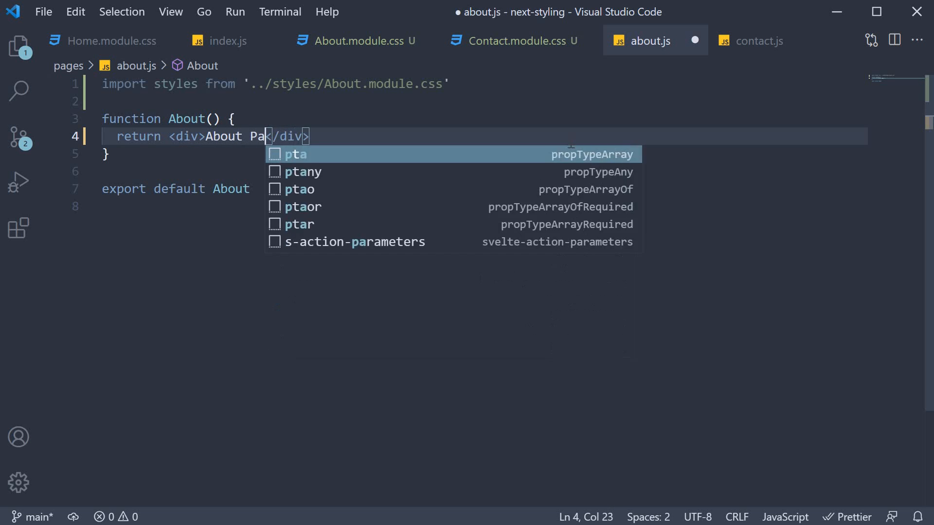
pyautogui.write('clas')
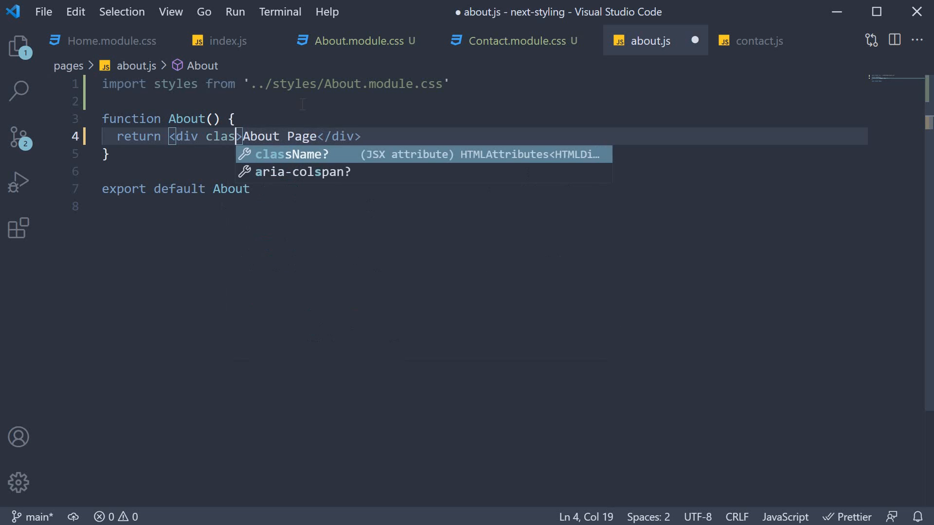
pyautogui.write('className=')
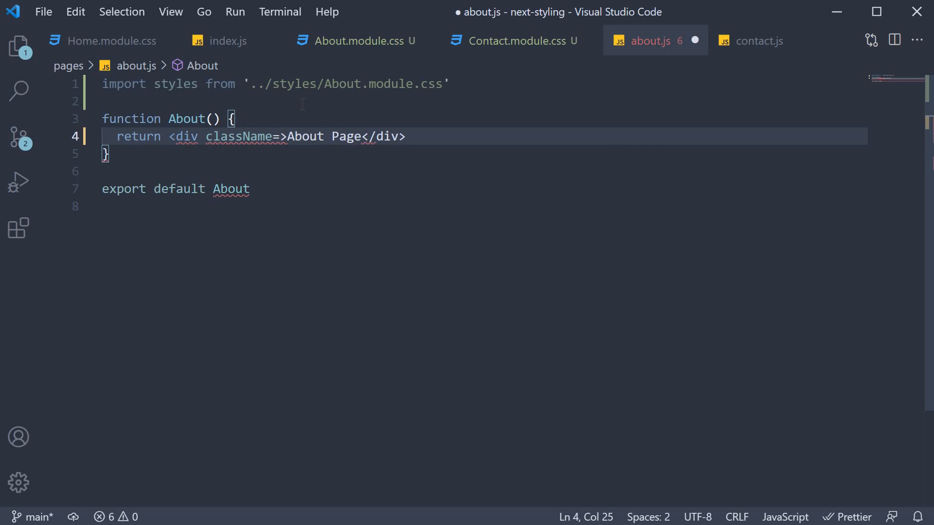
pyautogui.write('{styles.hi}')
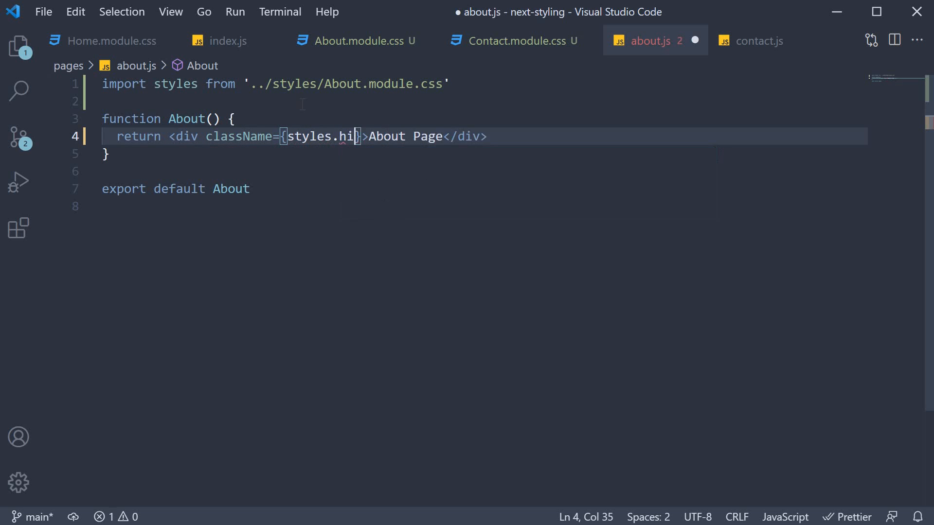
pyautogui.write('ghlight')
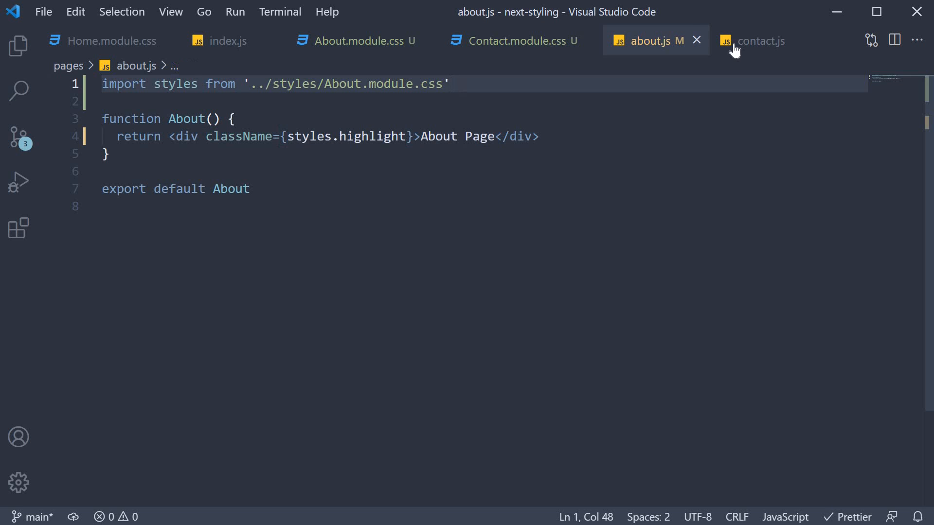
# - In contact.js, add the import of '../styles/Contact.module.css'
pyautogui.click(761, 40)
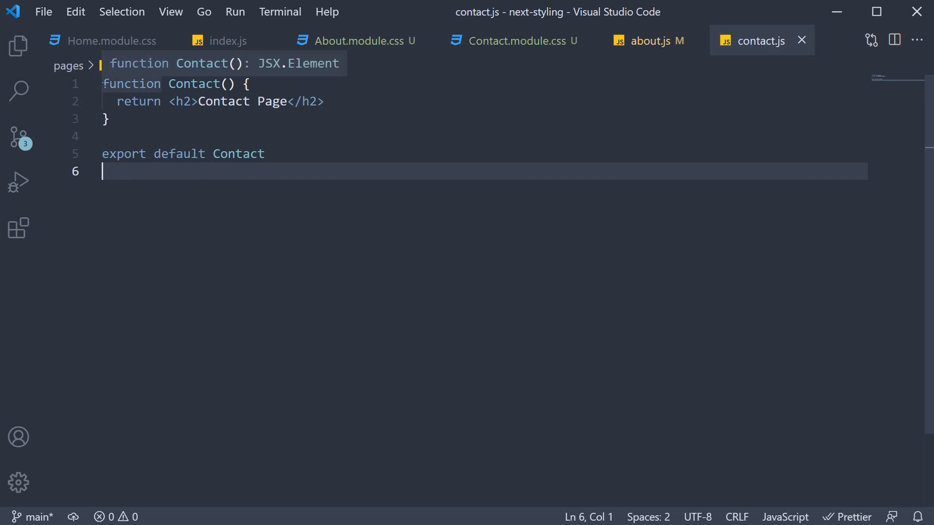
pyautogui.write("import styles from '../styles/About.module.css'")
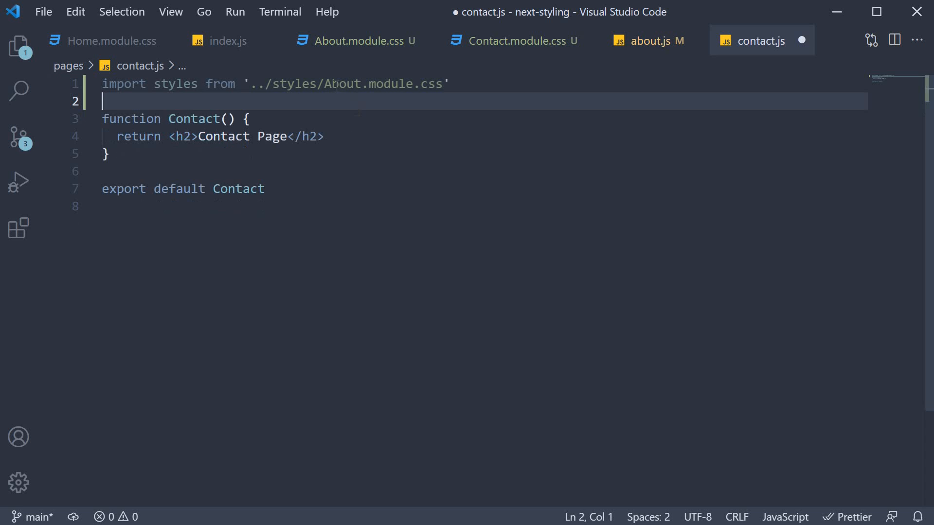
pyautogui.doubleClick(342, 83)
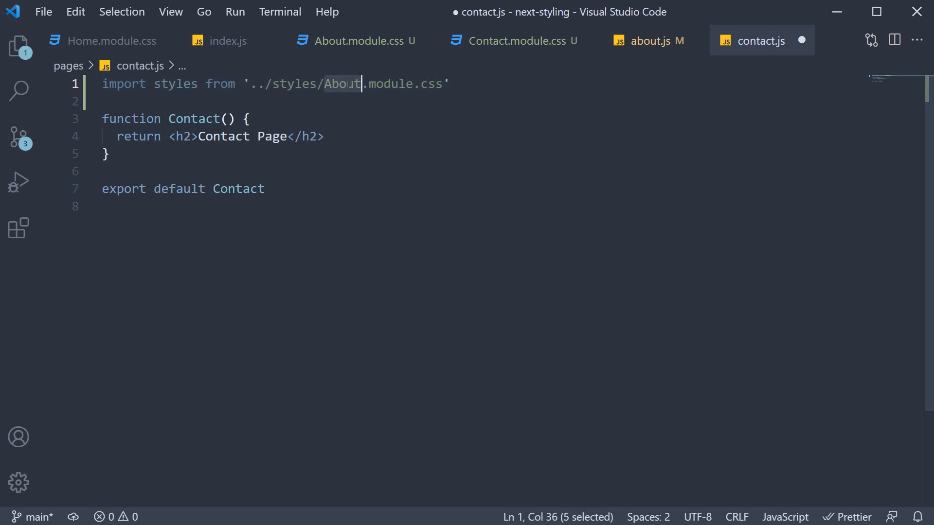
pyautogui.write('Contac')
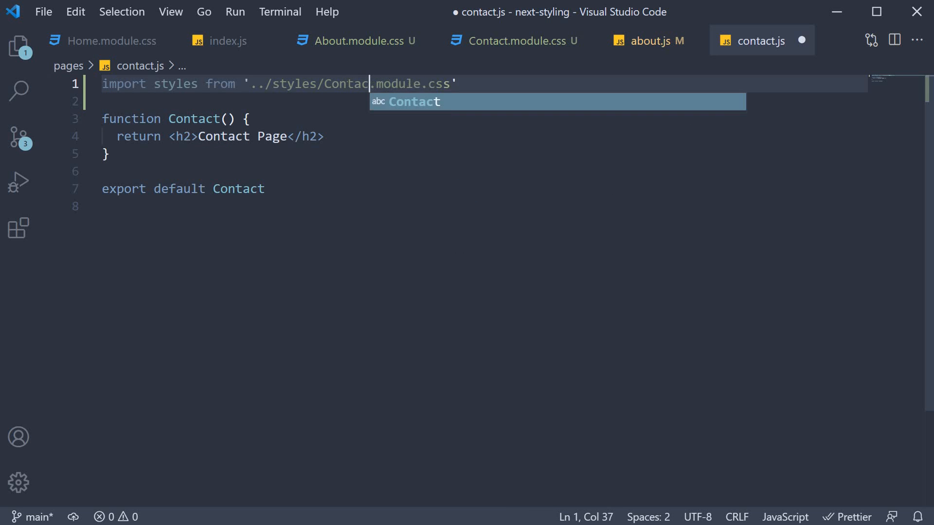
pyautogui.write('t')
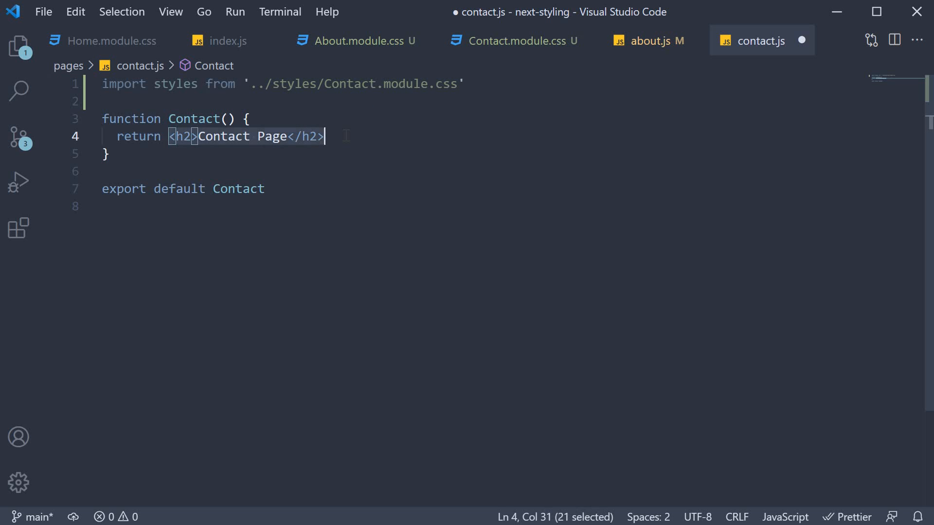
# - Bring the styles.highlight div from about.js into contact.js for the Contact page
pyautogui.click(646, 41)
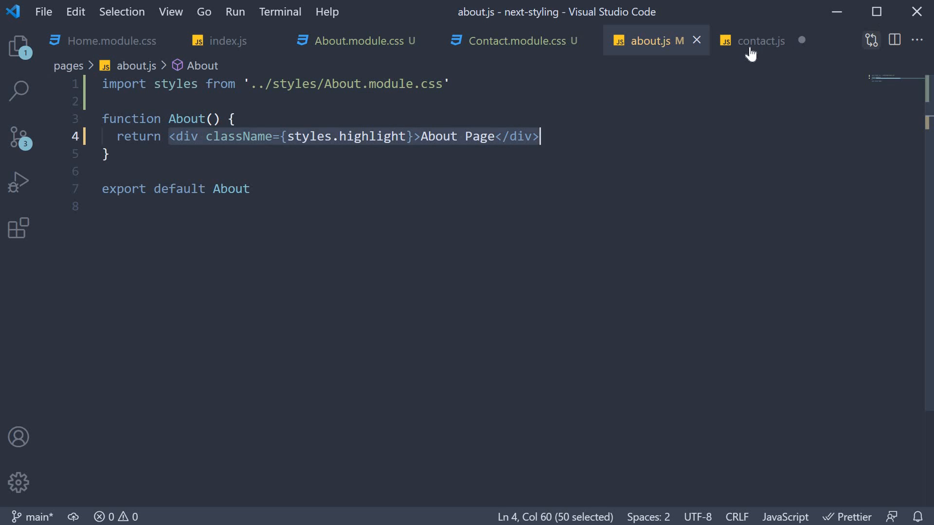
pyautogui.click(761, 40)
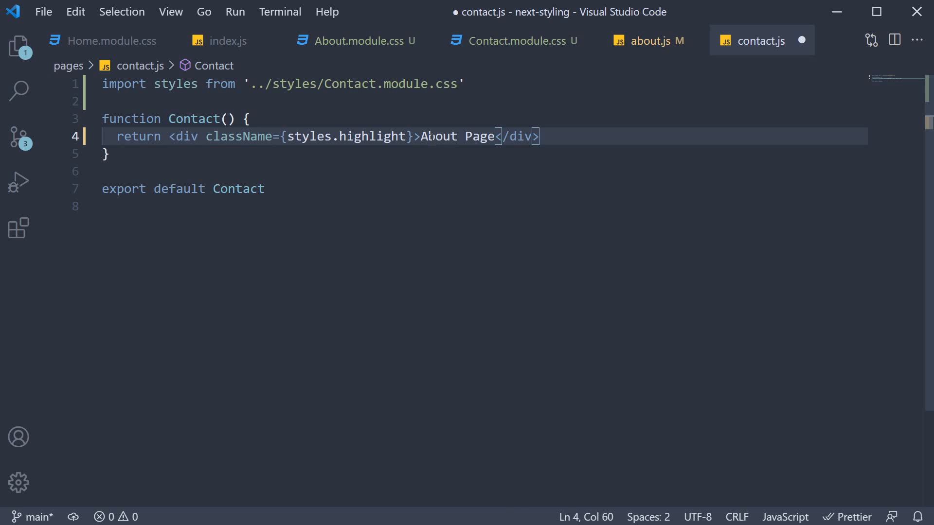
pyautogui.write('Co')
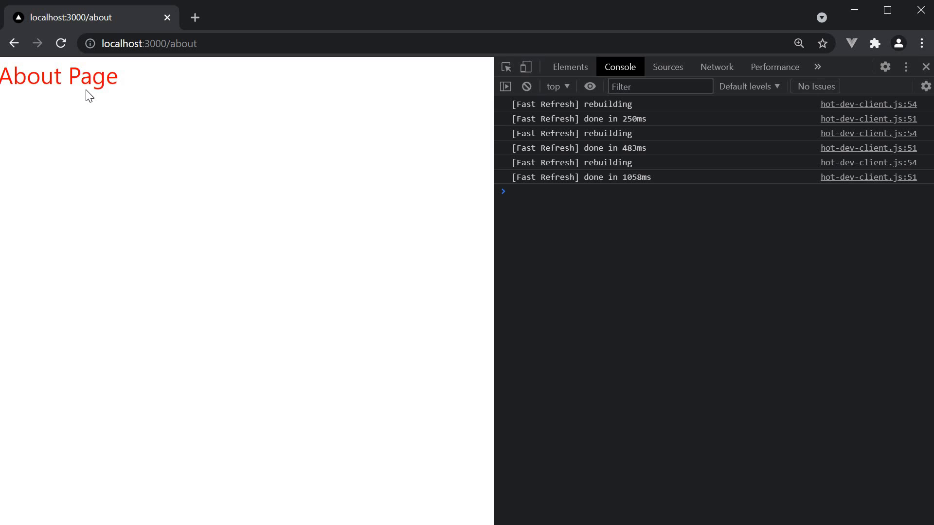
pyautogui.moveTo(170, 63)
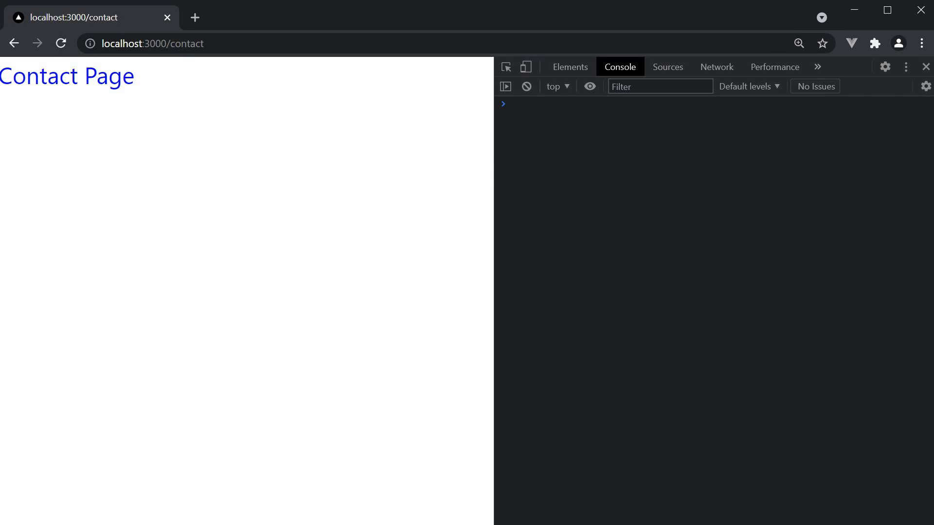
pyautogui.moveTo(129, 105)
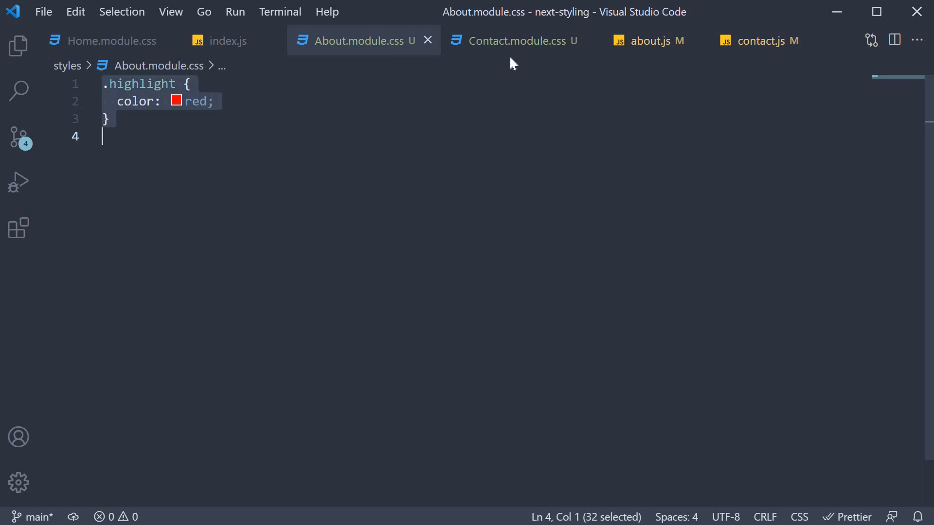
# - Review Contact.module.css and about.js, ending on contact.js with its highlight div
pyautogui.click(517, 40)
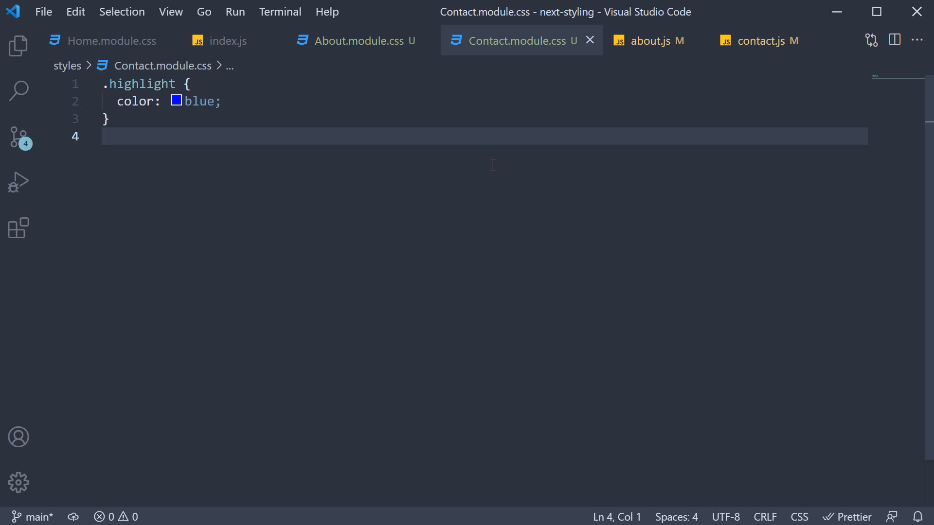
pyautogui.click(649, 41)
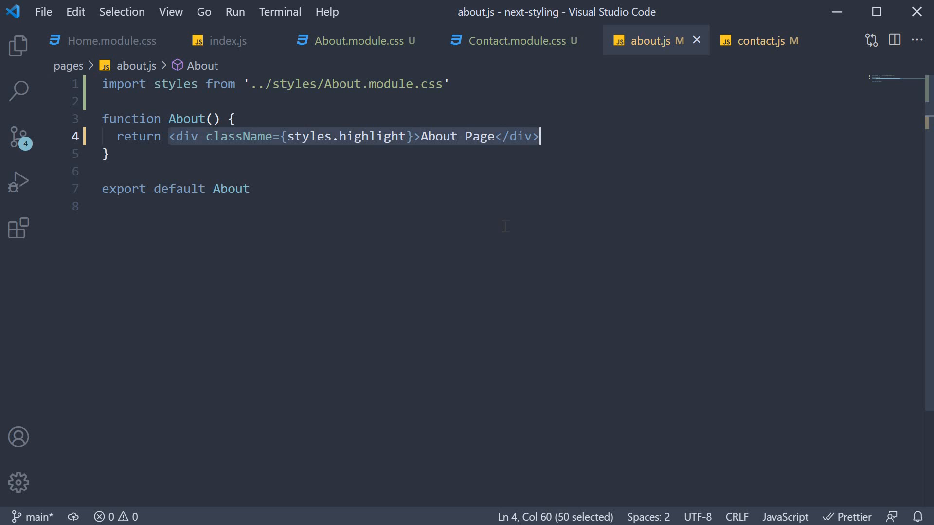
pyautogui.click(512, 40)
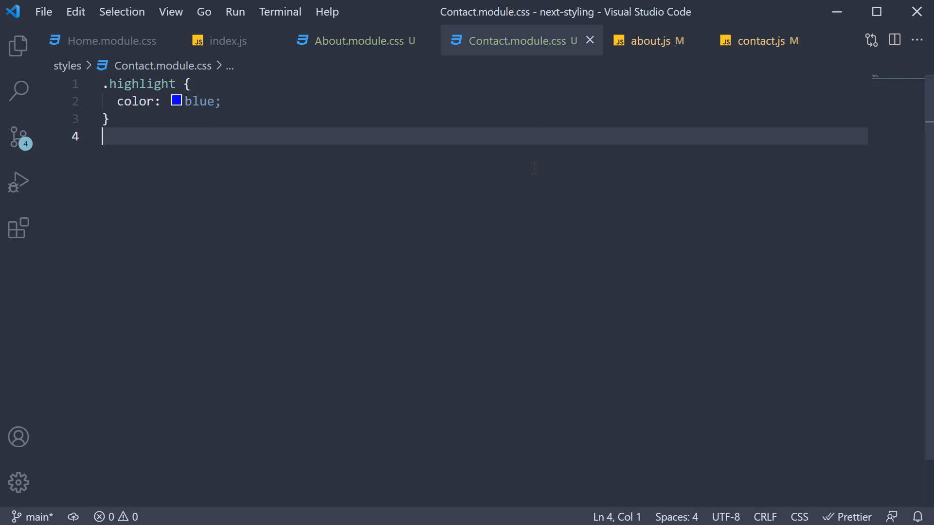
pyautogui.moveTo(655, 40)
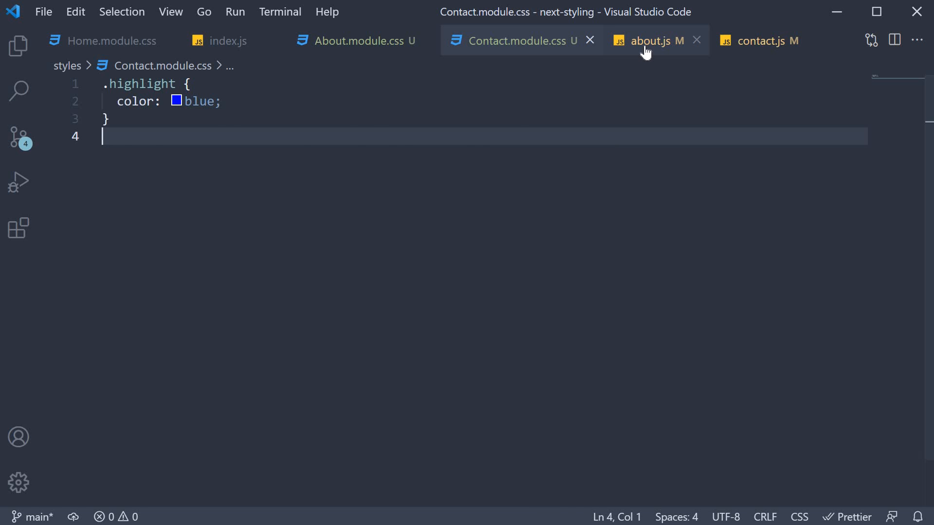
pyautogui.click(648, 40)
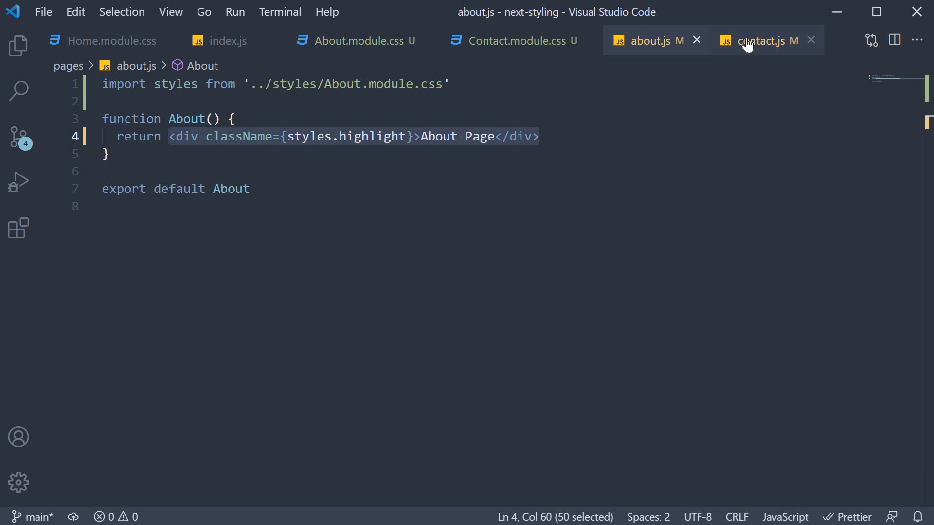
pyautogui.click(759, 40)
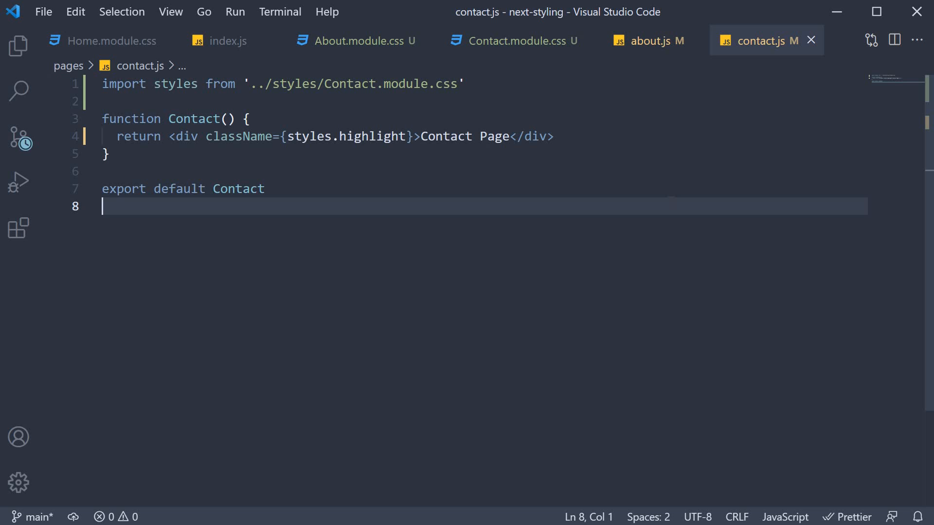